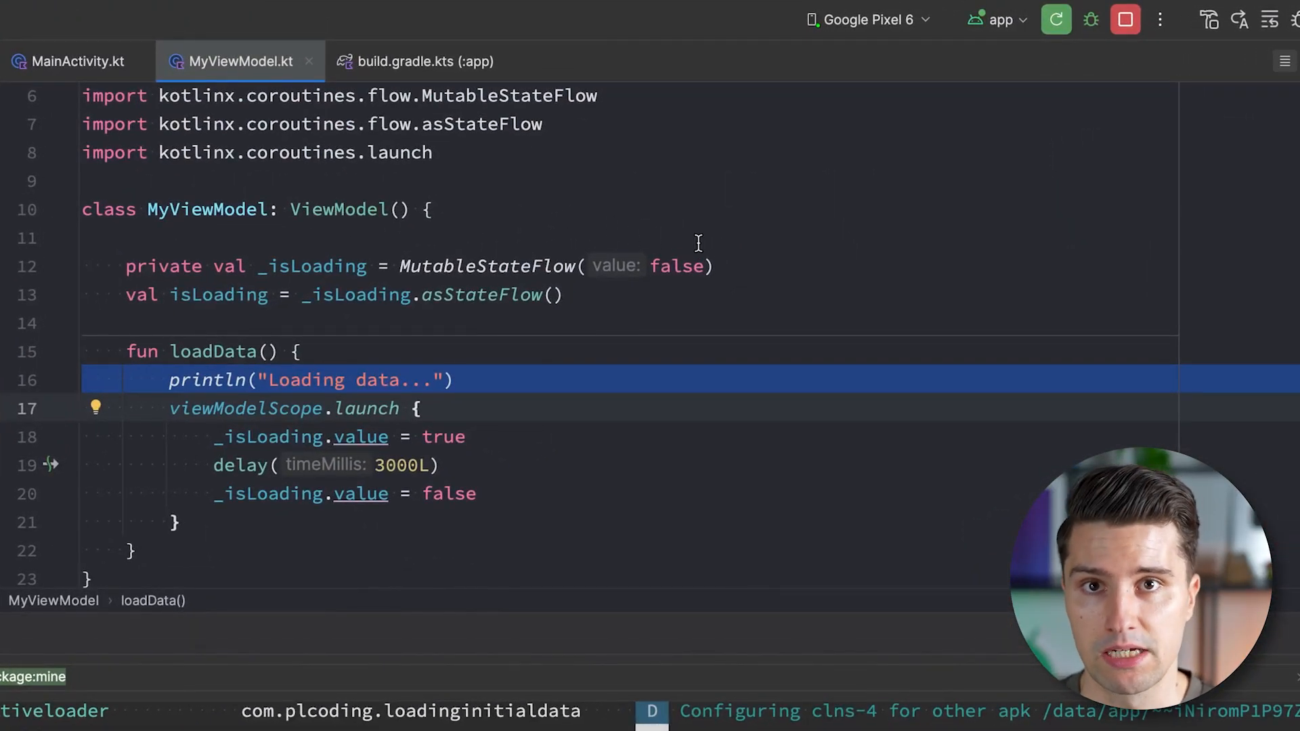
mouse_move(1063, 396)
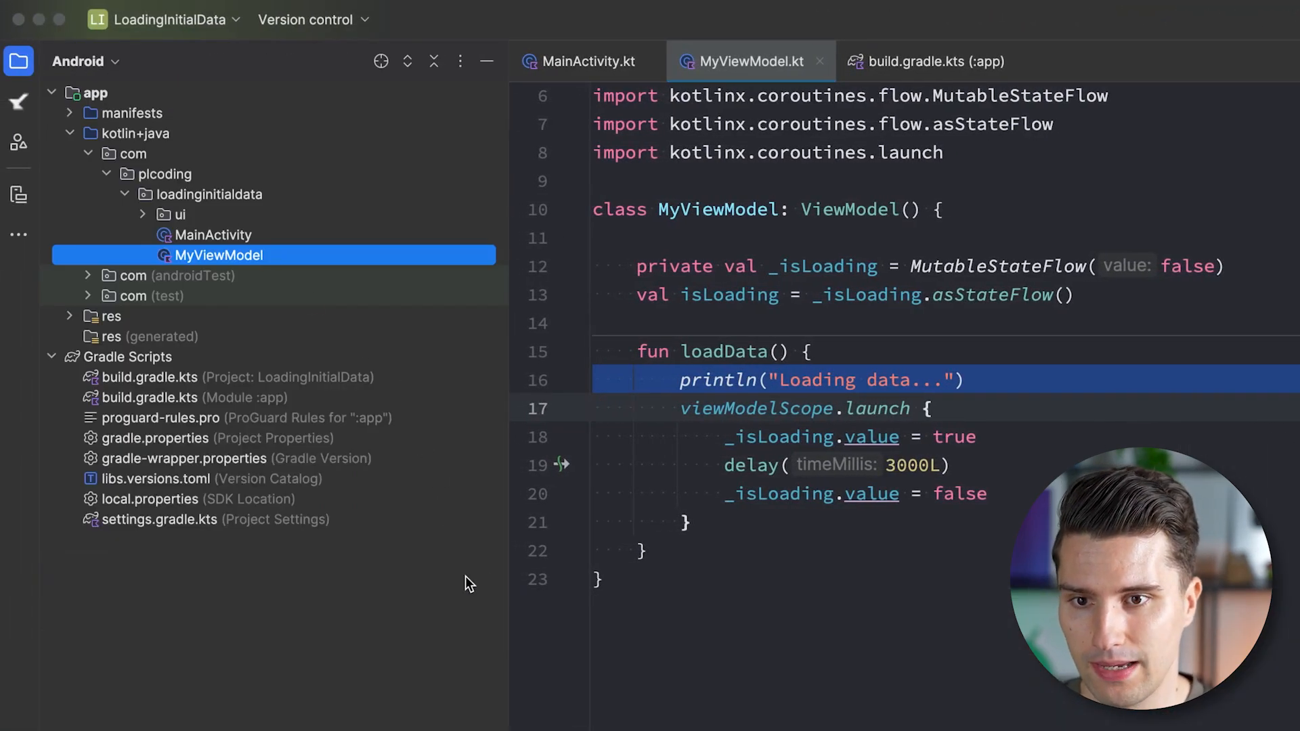
mouse_move(162, 310)
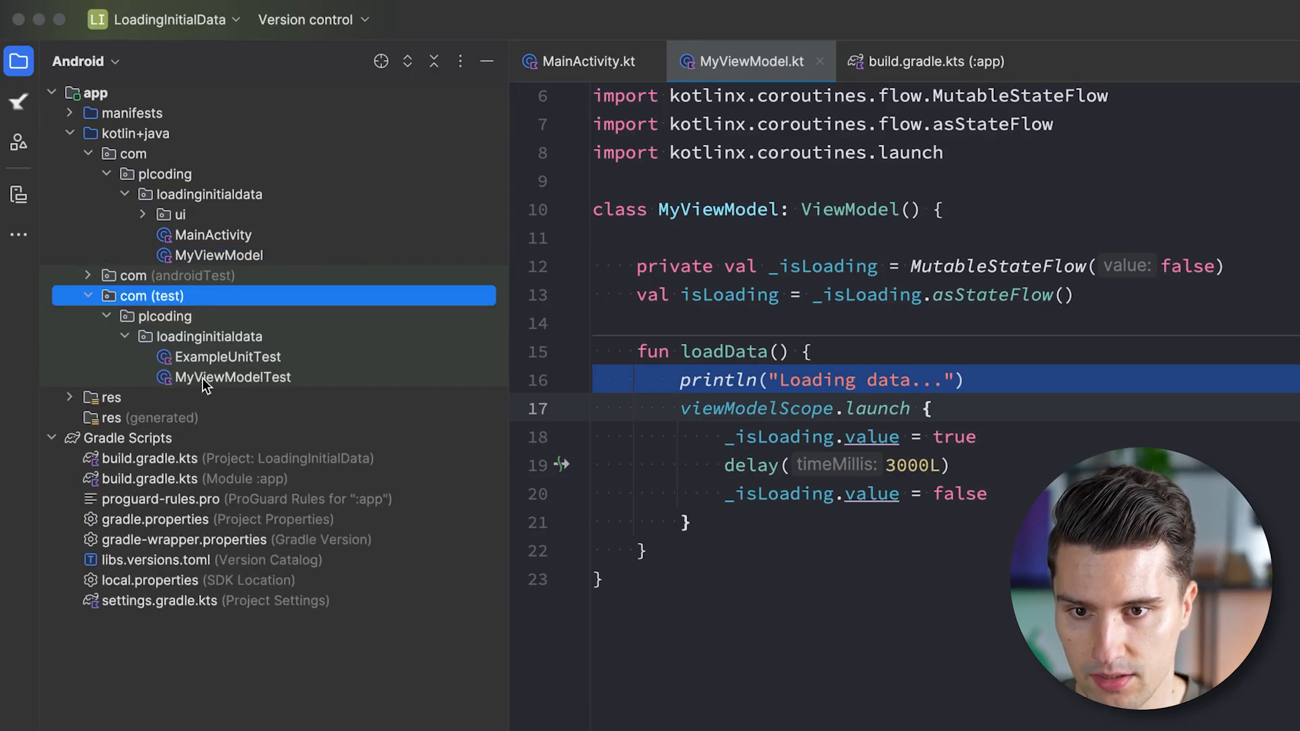
double_click(232, 377)
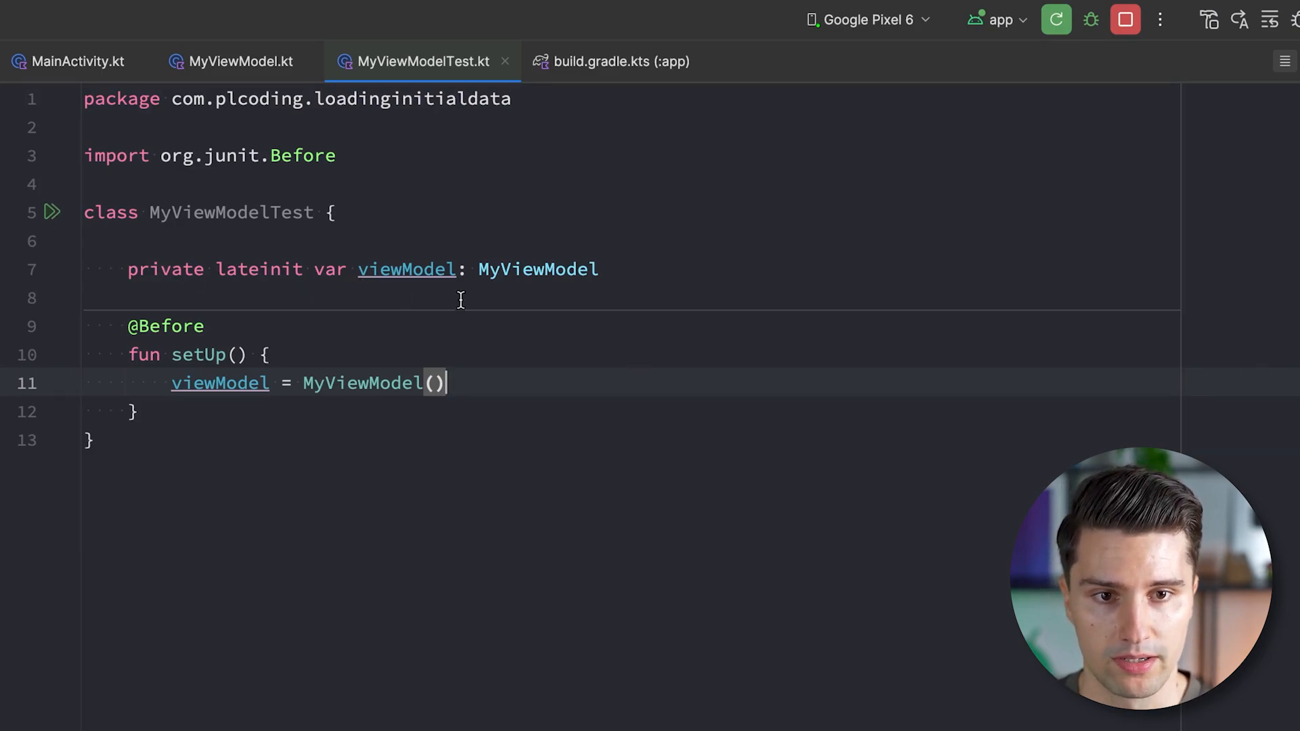
mouse_move(360, 281)
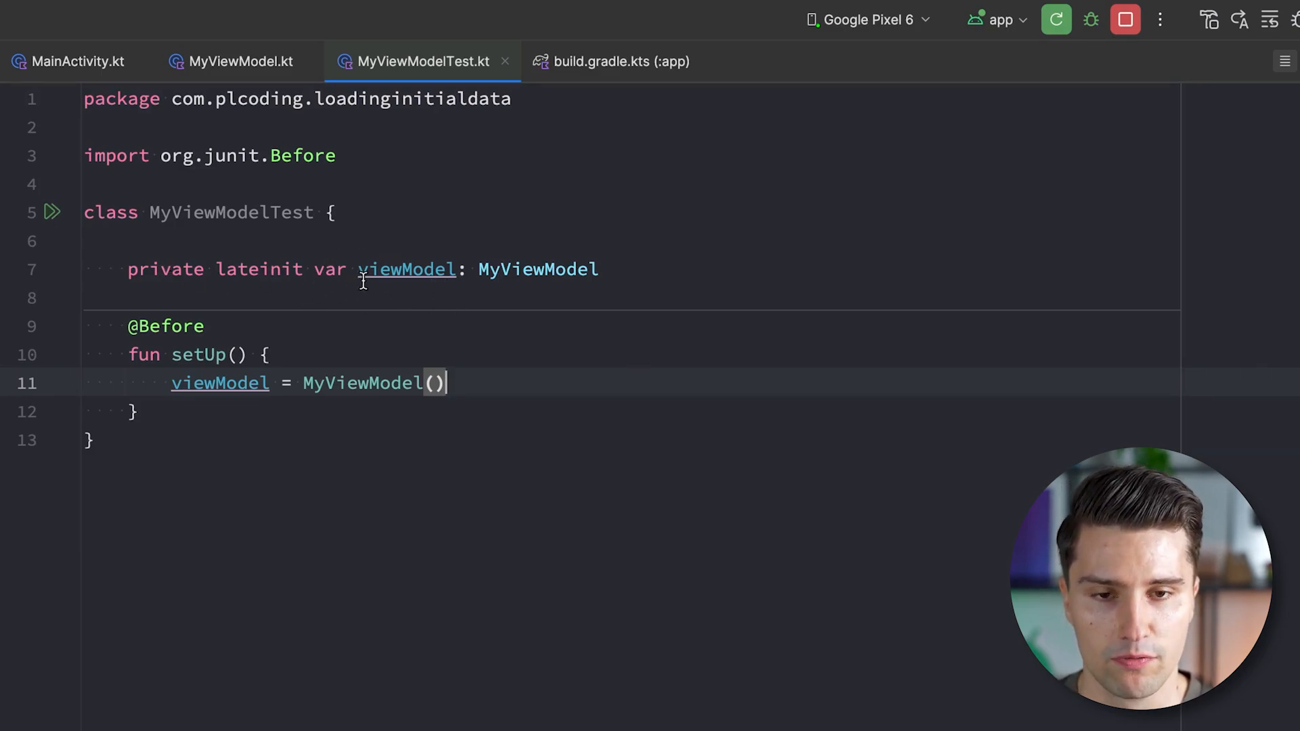